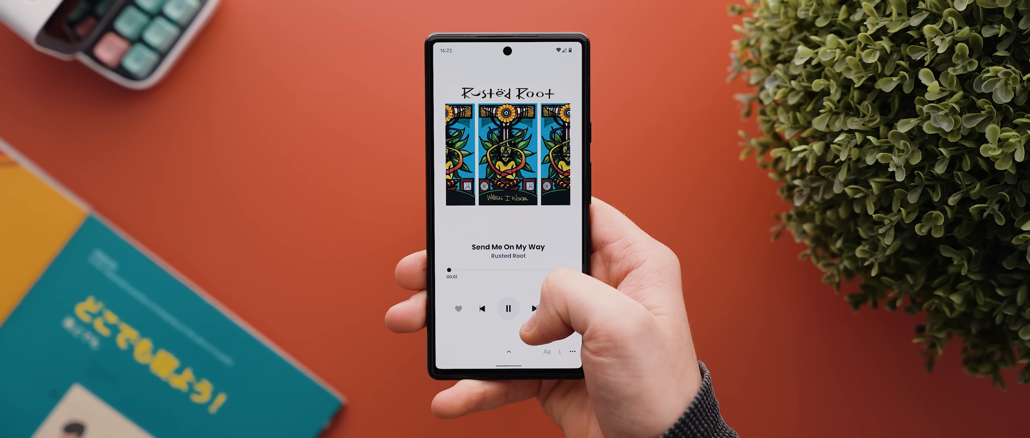
Show the Nova Launcher 8.0.3 BETA version, default launcher and support entries at the bottom of Nova Settings.
{"action": "left_click", "coordinate": [536, 309]}
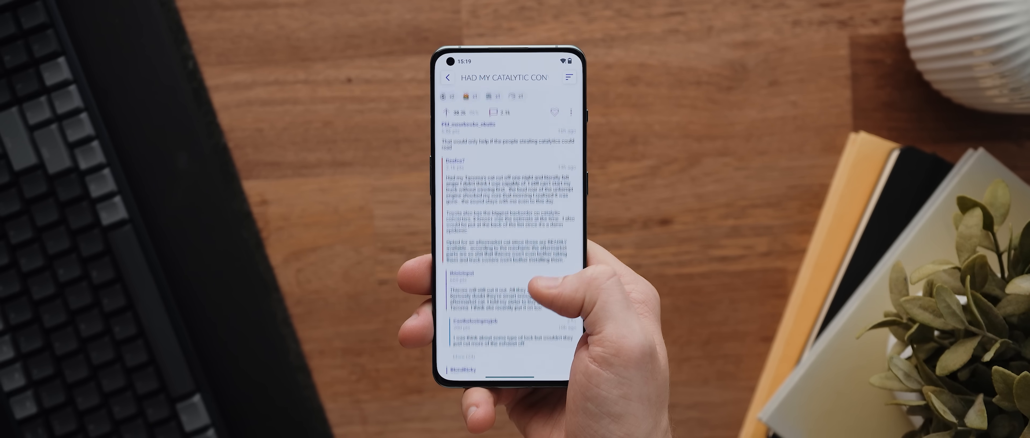
{"action": "scroll", "scroll_direction": "down", "scroll_amount": 3}
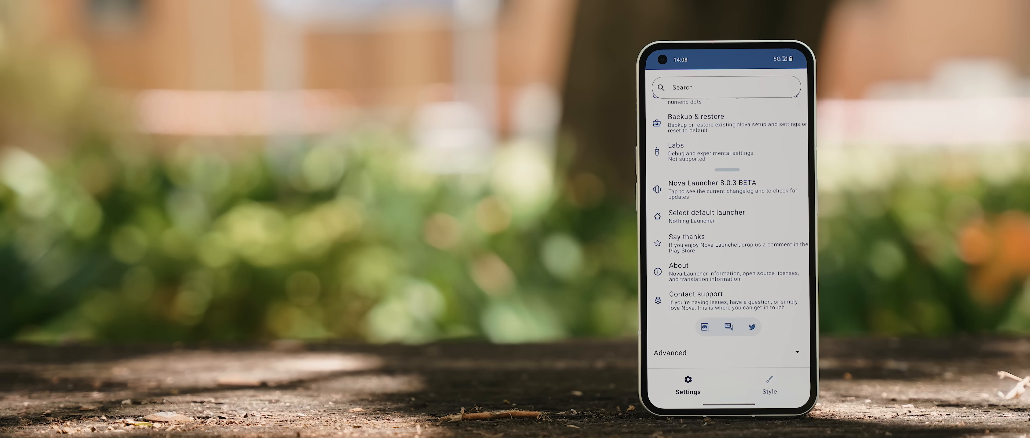
{"action": "left_click", "coordinate": [723, 190]}
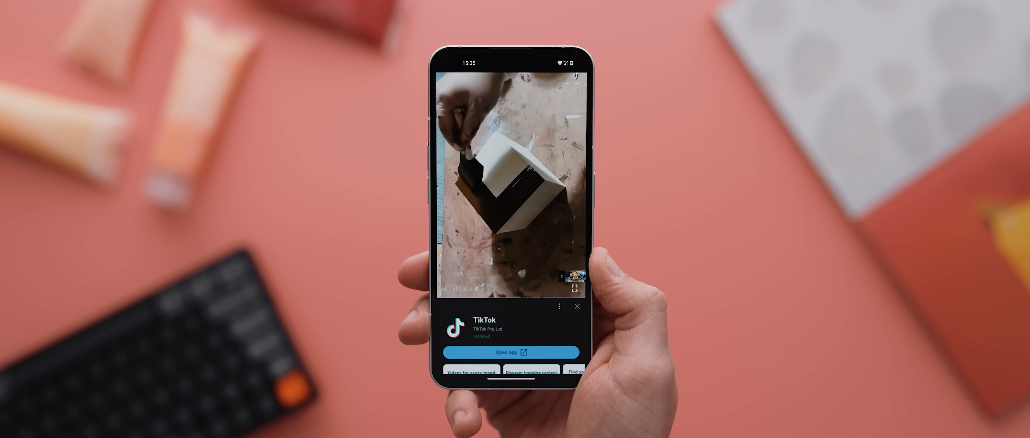
{"action": "left_click", "coordinate": [577, 307]}
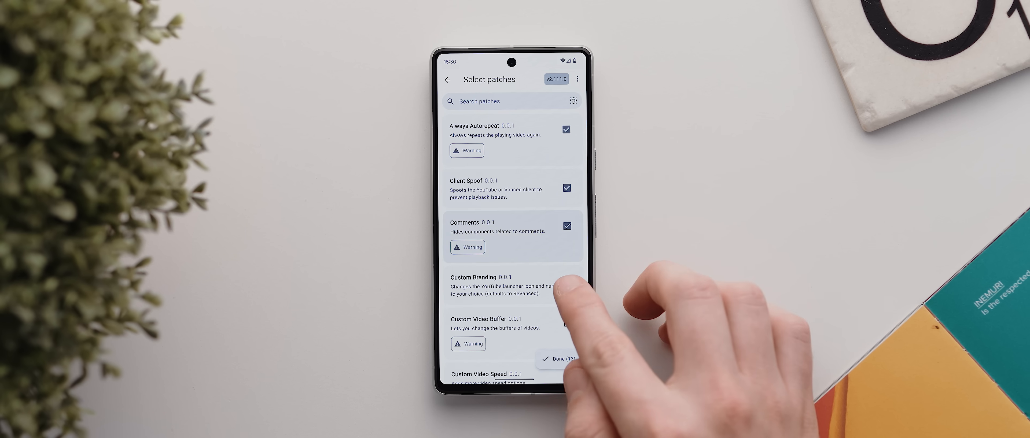
Confirm the 14 selected YouTube patches, start patching and accept the split APK warning.
{"action": "left_click", "coordinate": [557, 359]}
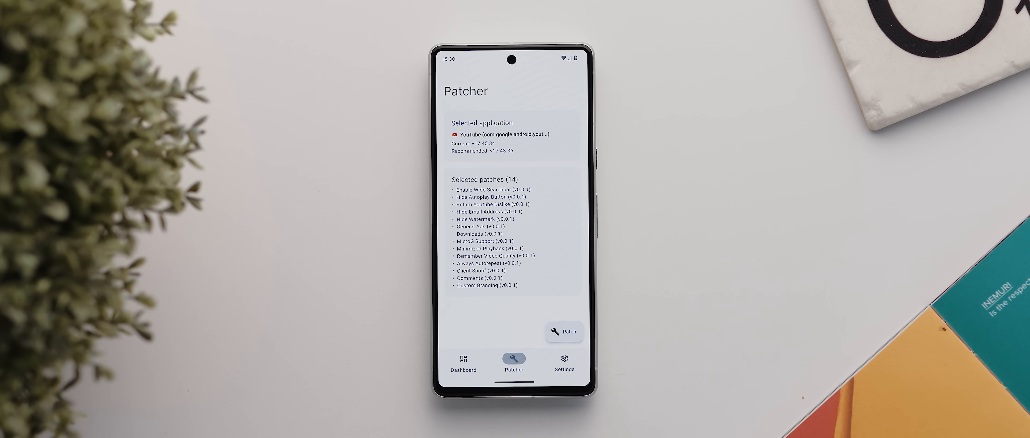
{"action": "left_click", "coordinate": [564, 332]}
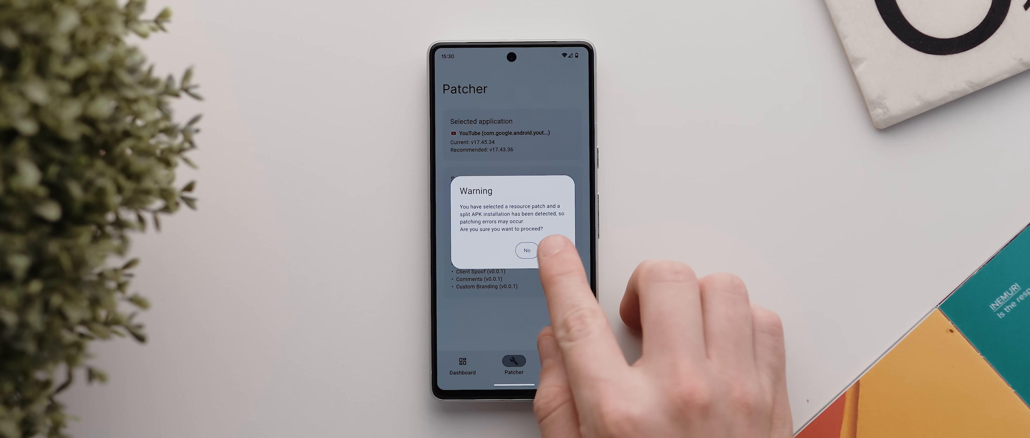
{"action": "left_click", "coordinate": [558, 251]}
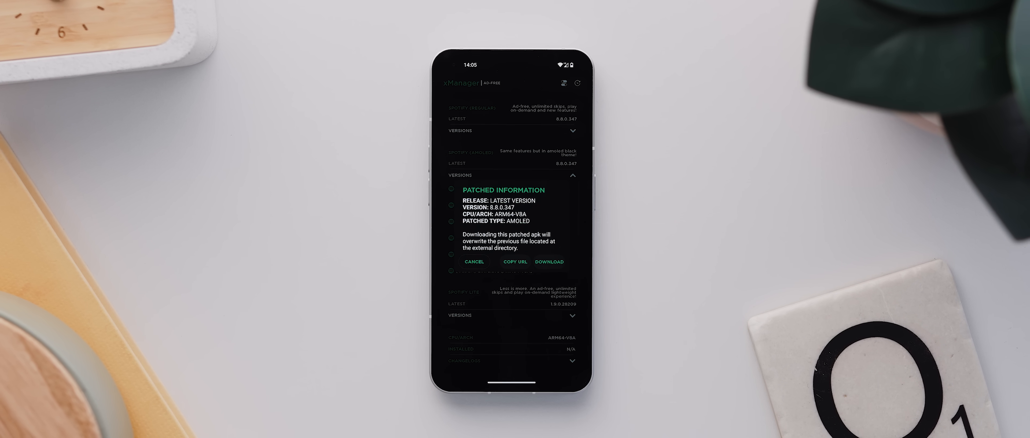
Download the AMOLED patched Spotify 8.8.0.347 and install it via the system prompt.
{"action": "left_click", "coordinate": [548, 262]}
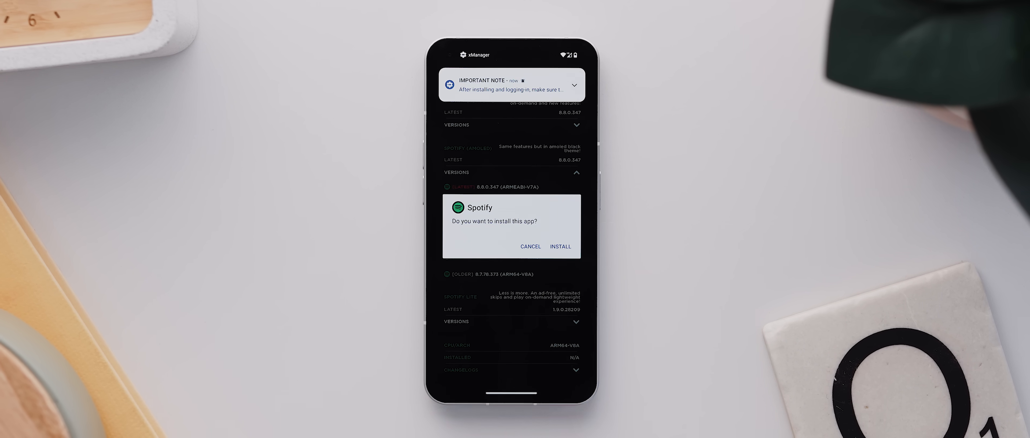
{"action": "left_click", "coordinate": [559, 247]}
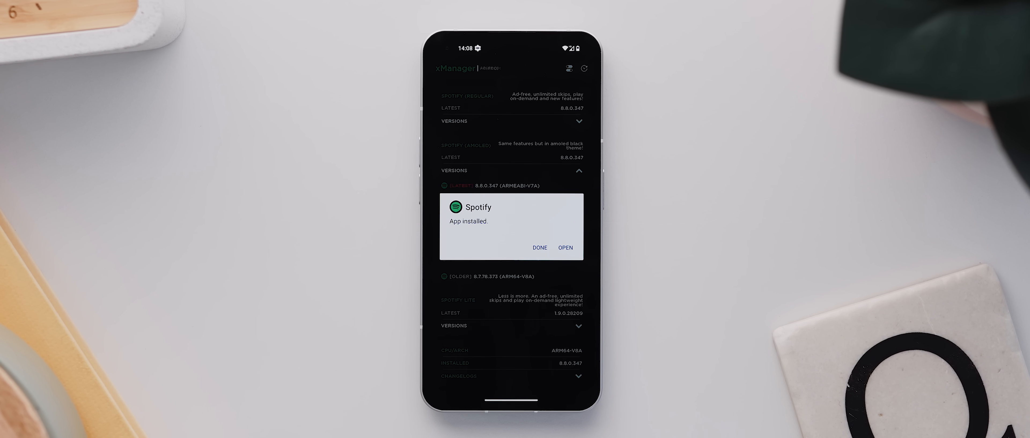
{"action": "left_click", "coordinate": [564, 248]}
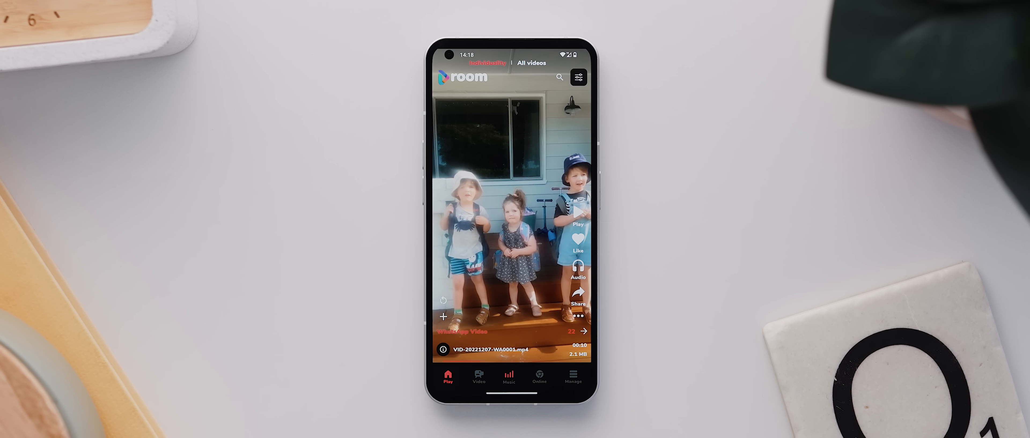
Play VID-20221207-WA0001.mp4 from Room's All videos feed.
{"action": "left_click", "coordinate": [478, 380]}
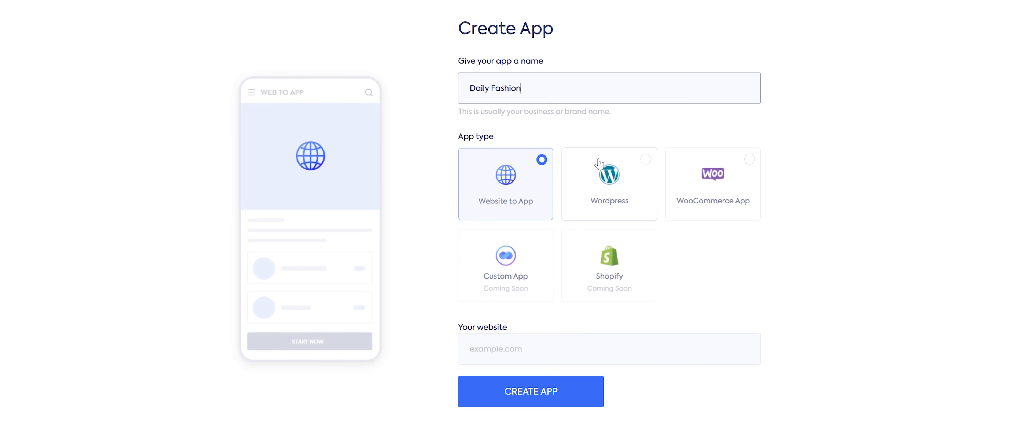
Enter dailyfashionstore.com as the website and create the Daily Fashion WordPress app.
{"action": "left_click", "coordinate": [610, 183]}
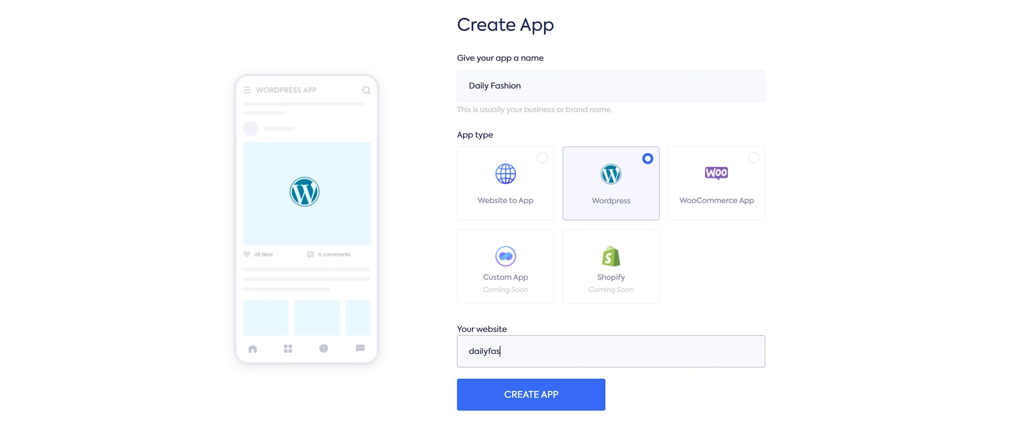
{"action": "left_click", "coordinate": [530, 395]}
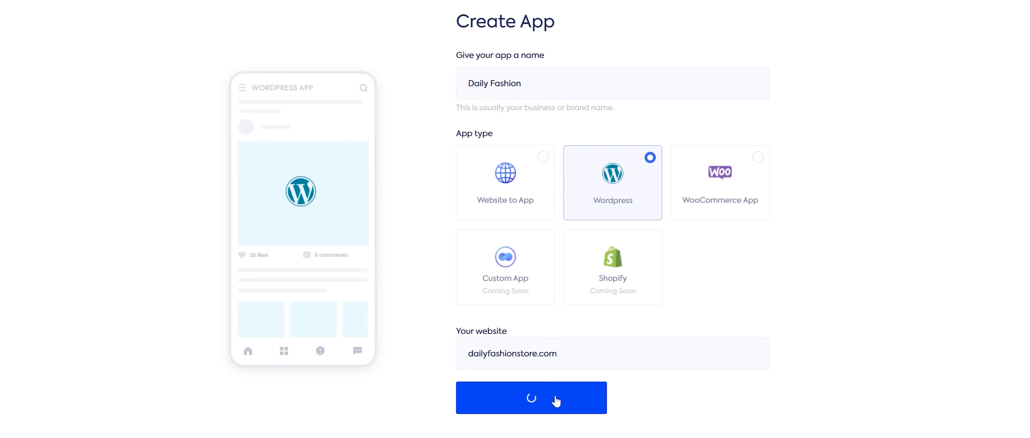
{"action": "left_click", "coordinate": [531, 398]}
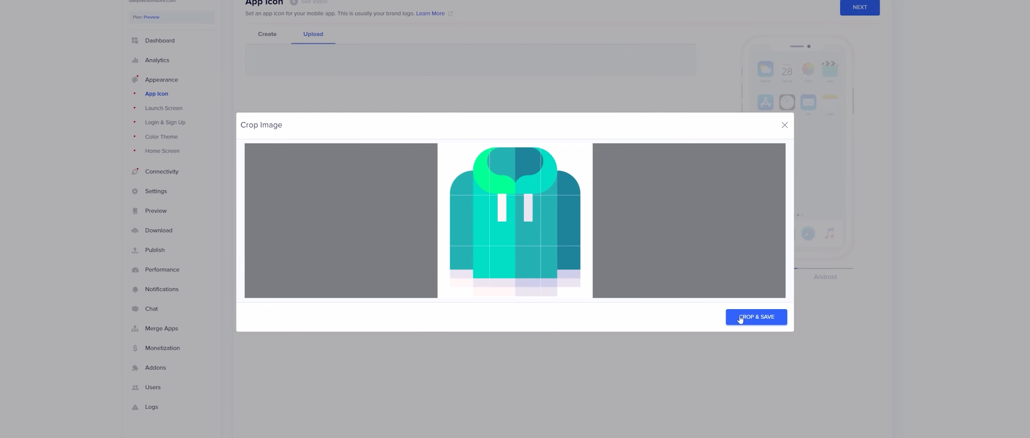
Save the cropped hoodie image as the app icon and choose a new icon for the Profile bottom-bar item.
{"action": "left_click", "coordinate": [756, 317]}
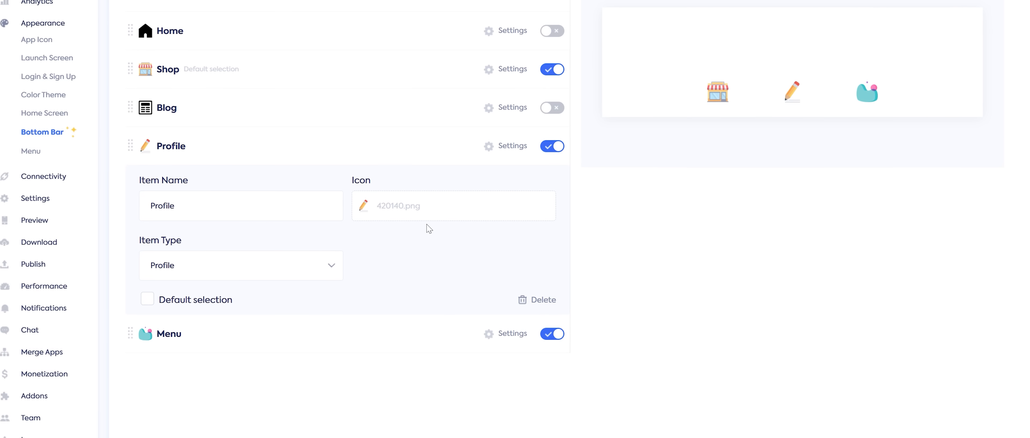
{"action": "left_click", "coordinate": [453, 205]}
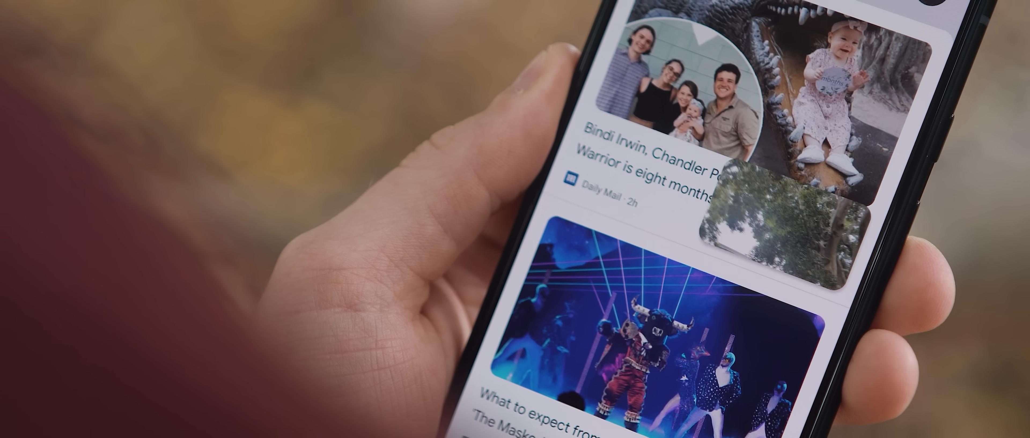
Scroll the news feed beneath the floating video, then close the PiP window on the home screen.
{"action": "scroll", "scroll_direction": "down", "scroll_amount": 3}
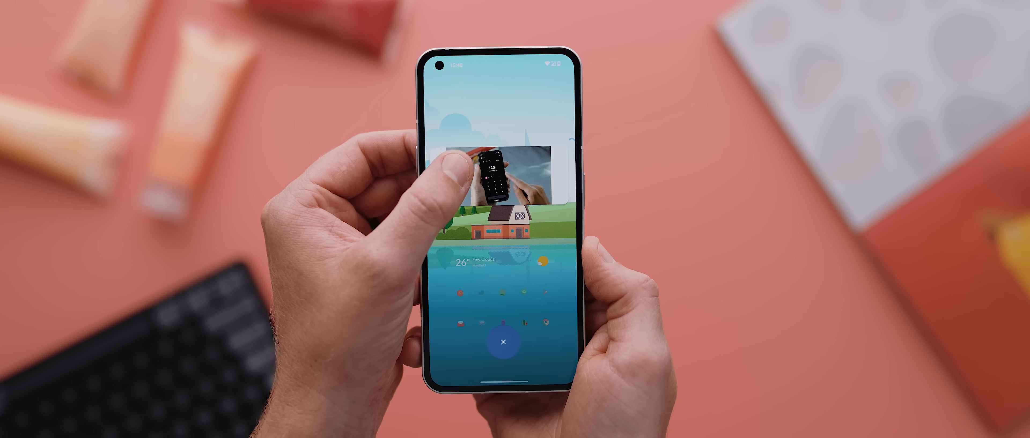
{"action": "left_click", "coordinate": [503, 342]}
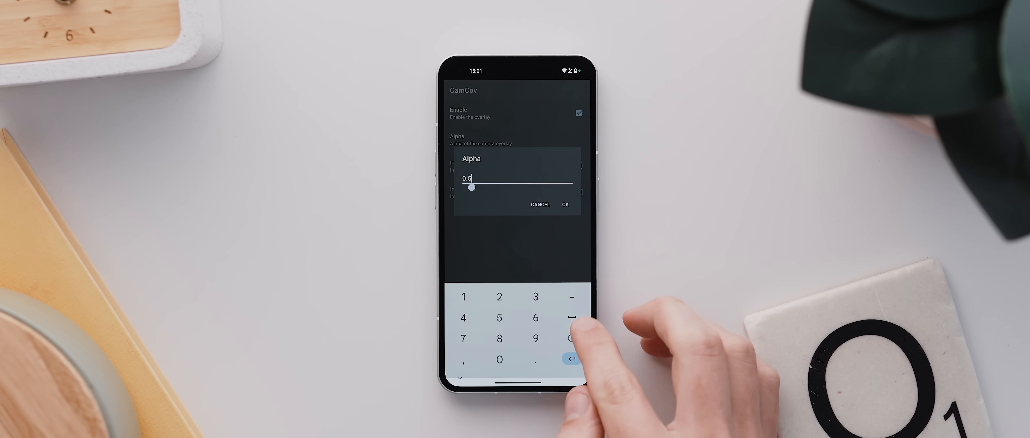
Confirm 0.5 as the camera overlay's alpha value.
{"action": "left_click", "coordinate": [564, 205]}
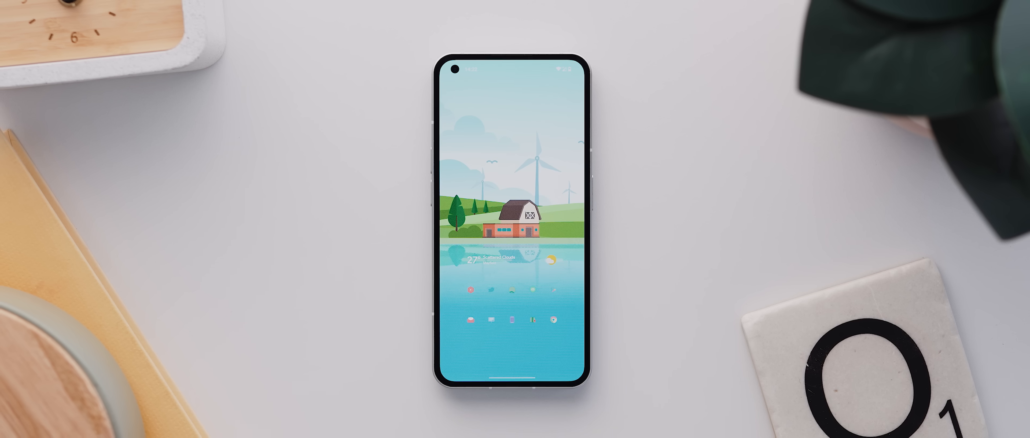
{"action": "left_click", "coordinate": [512, 322]}
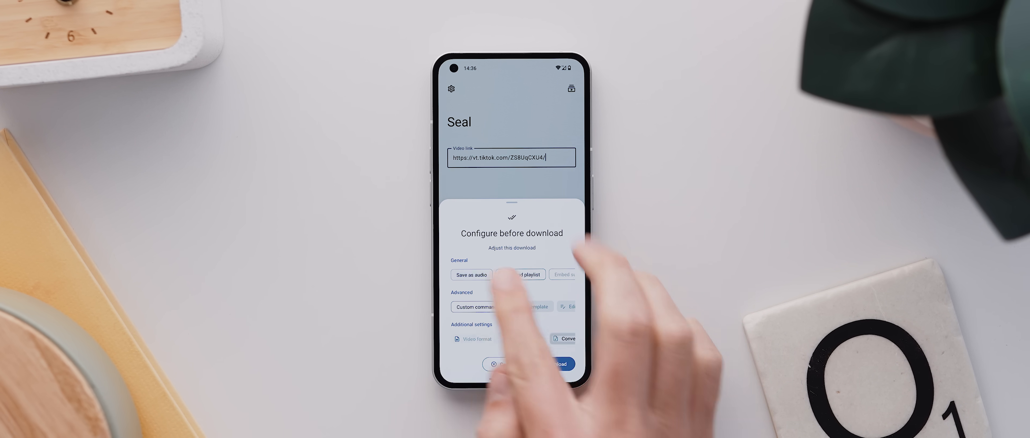
Limit video quality to 2160p and move on to the video file size setting.
{"action": "left_click", "coordinate": [562, 339]}
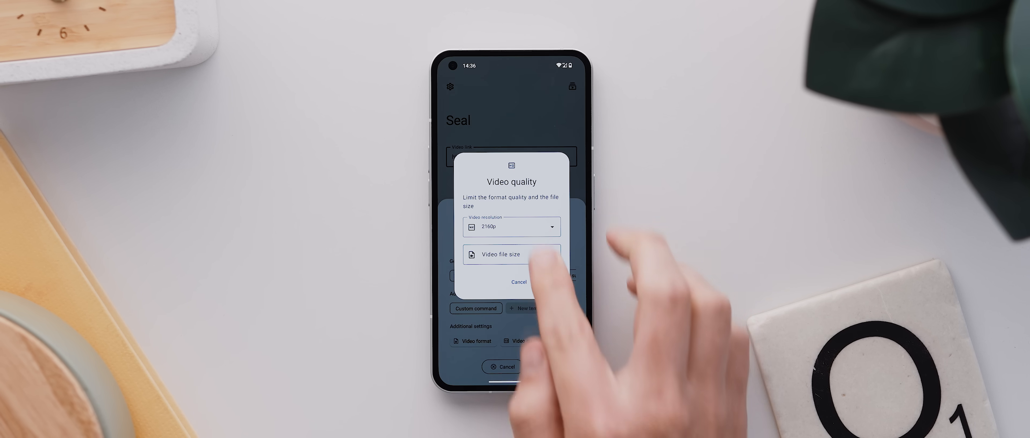
{"action": "left_click", "coordinate": [511, 227]}
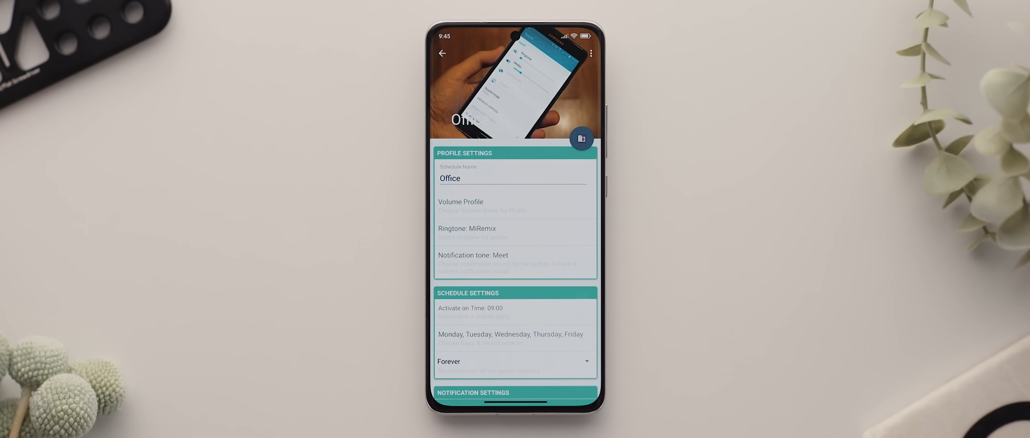
Show the Office schedule's volume profile: Silent with alarm volume at full.
{"action": "left_click", "coordinate": [515, 206]}
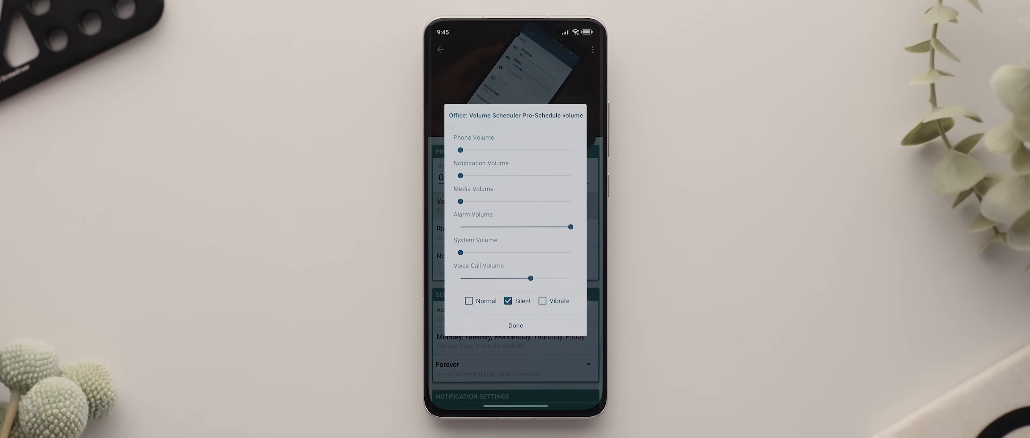